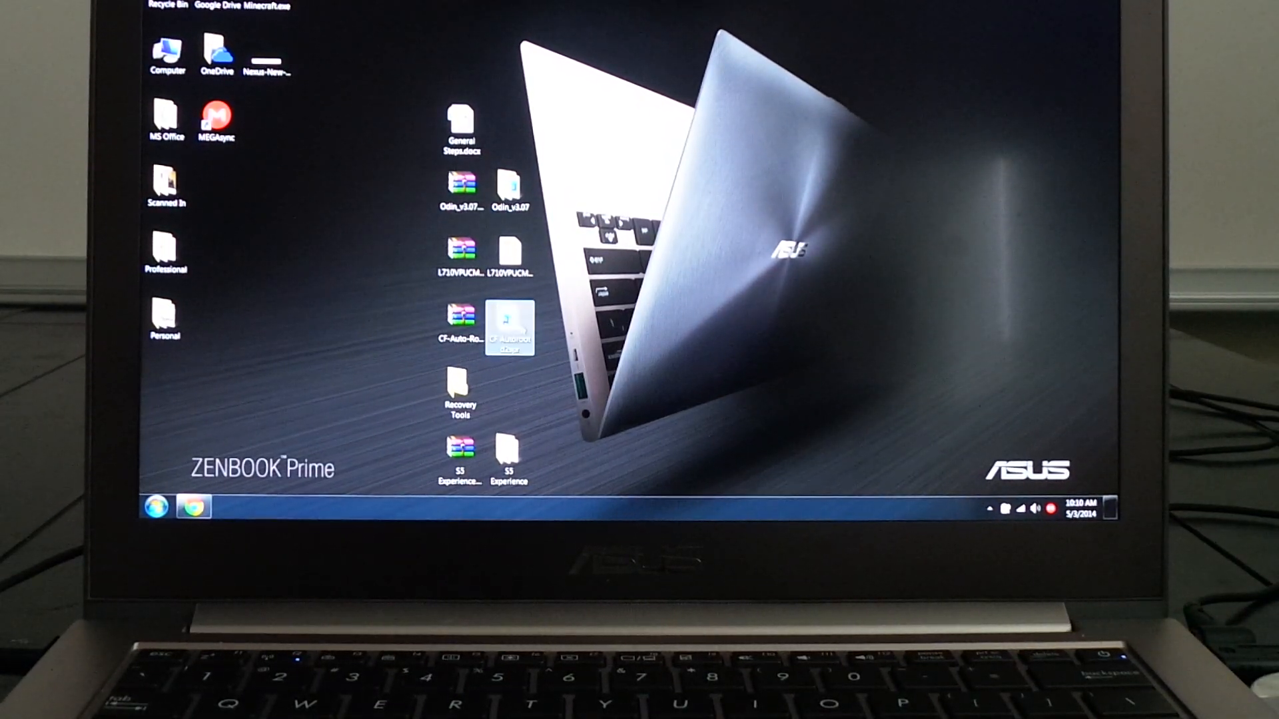
# Launch Odin3-v3.07.exe from the CF Autoroot d2spr desktop folder
pyautogui.doubleClick(509, 326)
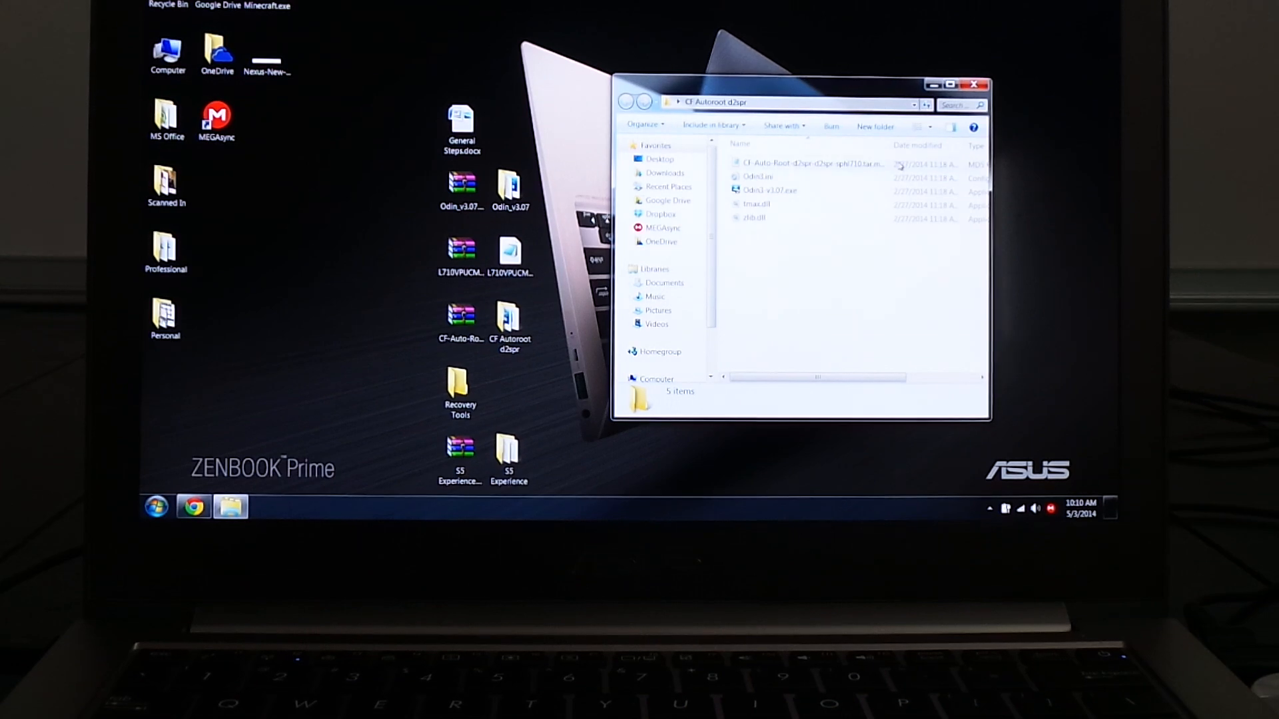
pyautogui.doubleClick(769, 189)
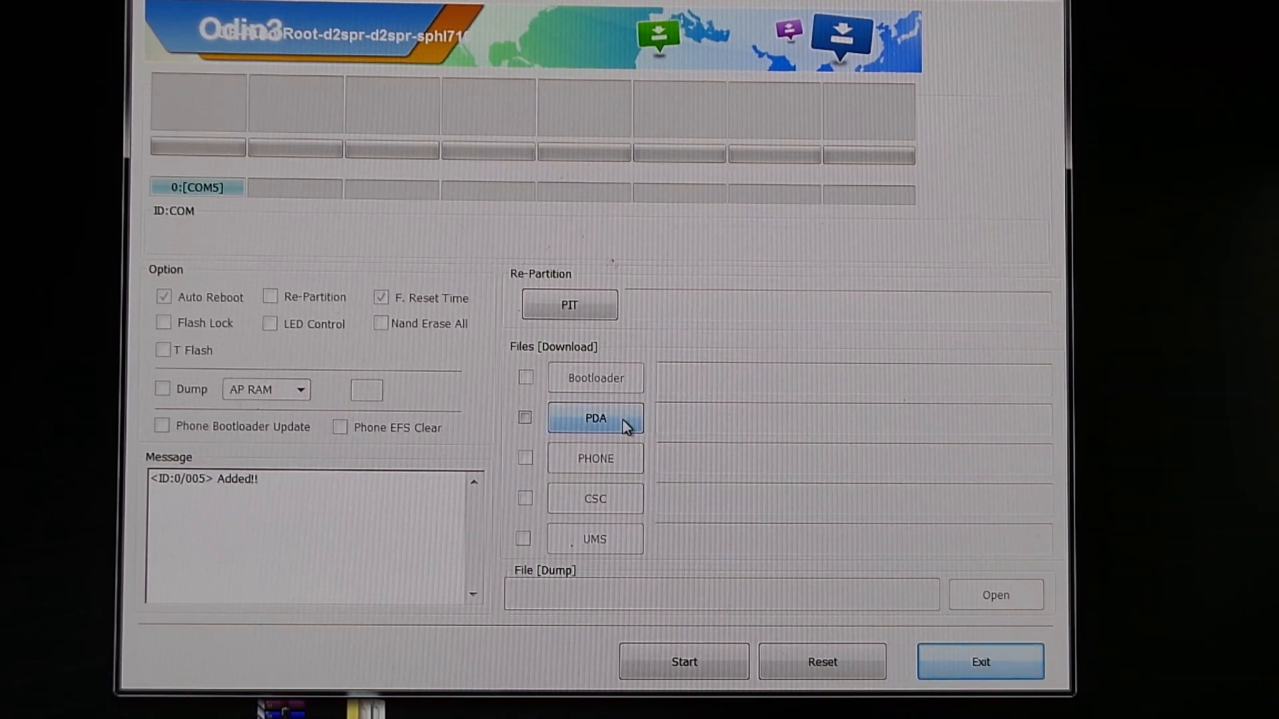
# Load CF-Auto-Root-d2spr-d2spr-sphl710.tar.md5 into the PDA slot and pass the MD5 check
pyautogui.click(596, 419)
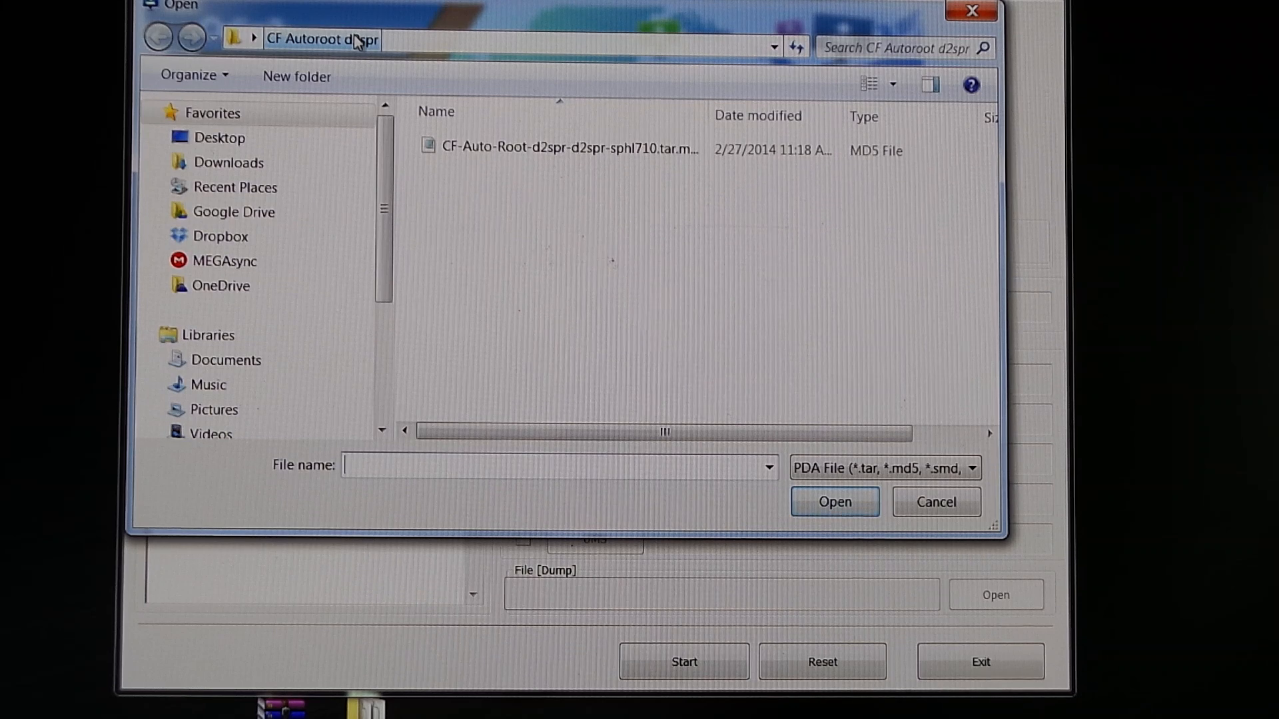
pyautogui.click(566, 149)
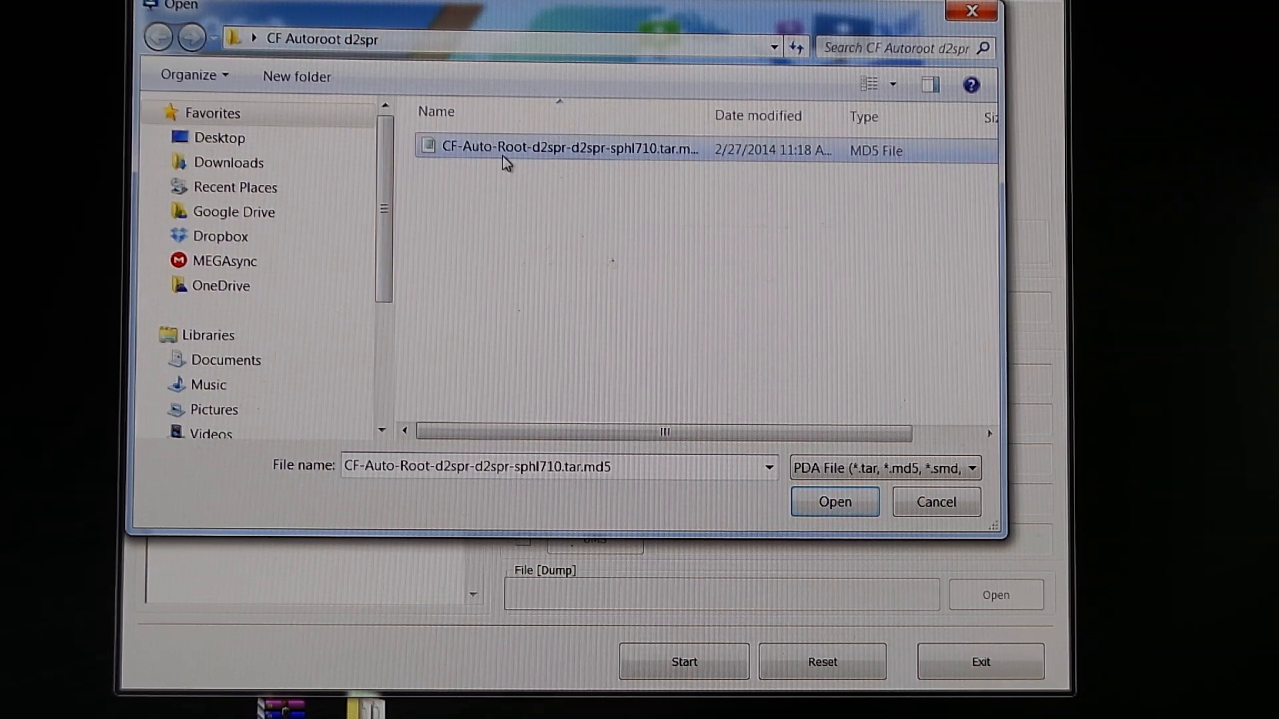
pyautogui.moveTo(560, 172)
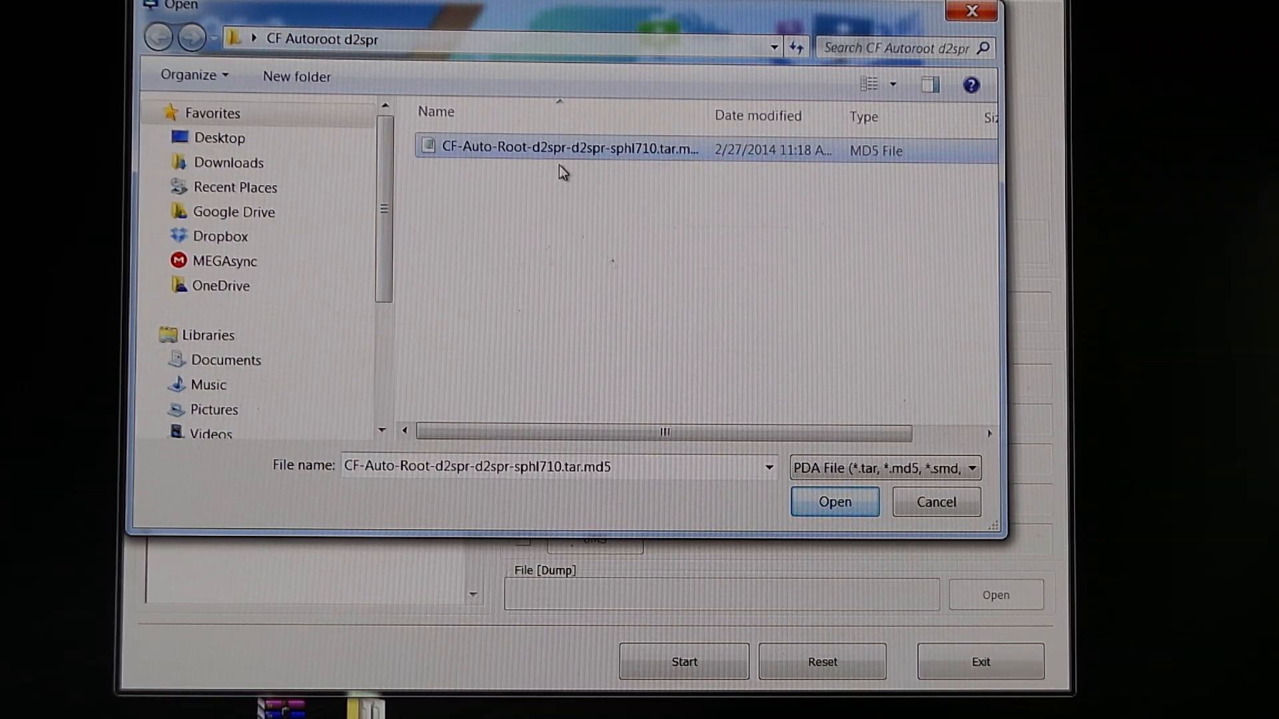
pyautogui.moveTo(746, 227)
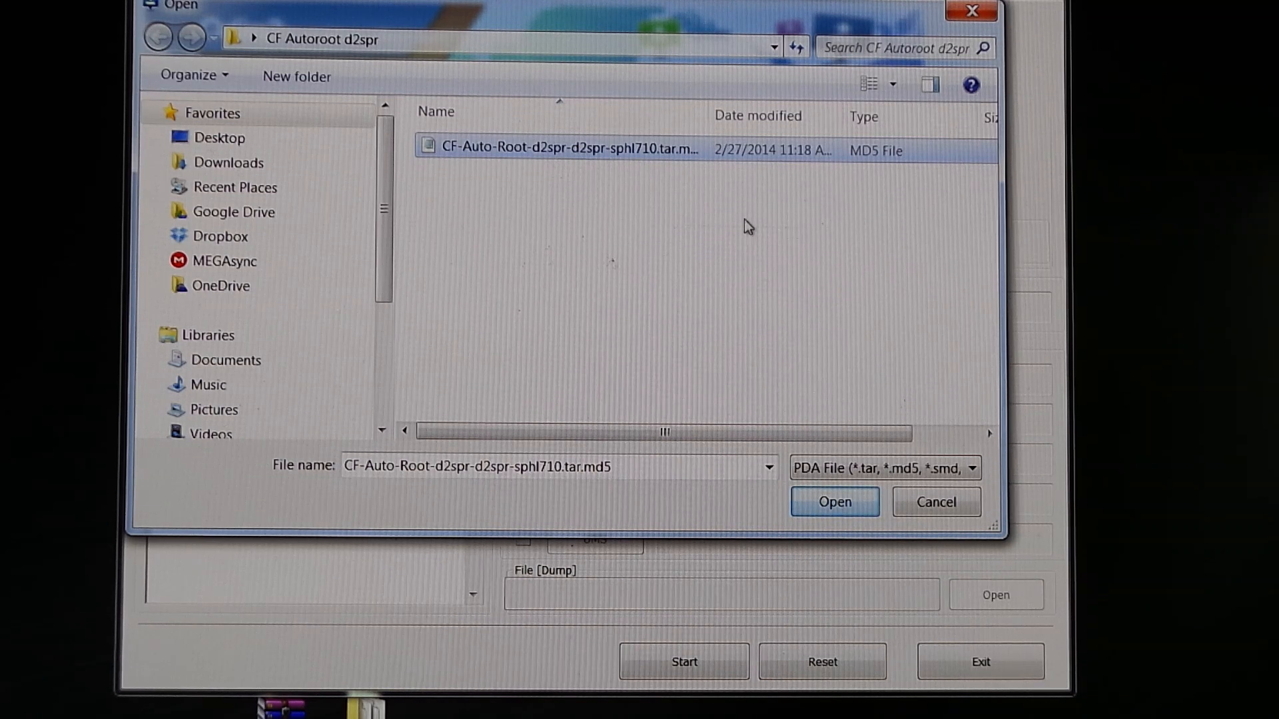
pyautogui.moveTo(802, 263)
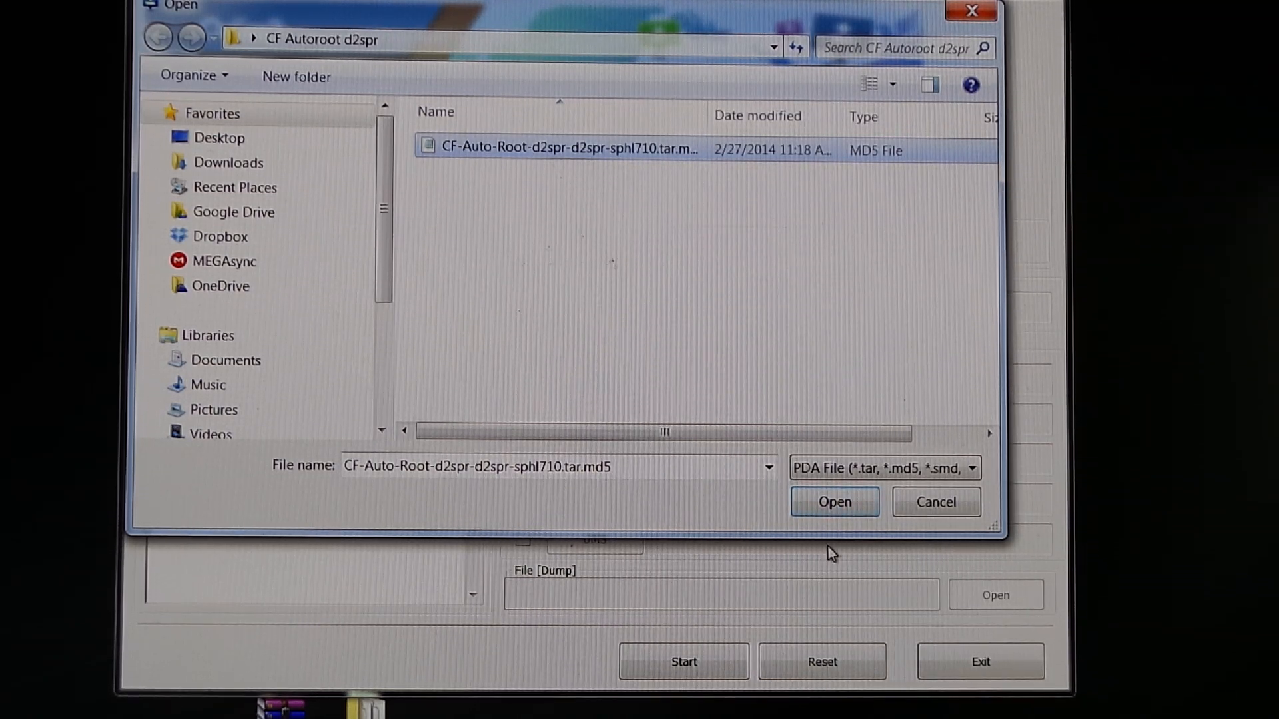
pyautogui.click(835, 503)
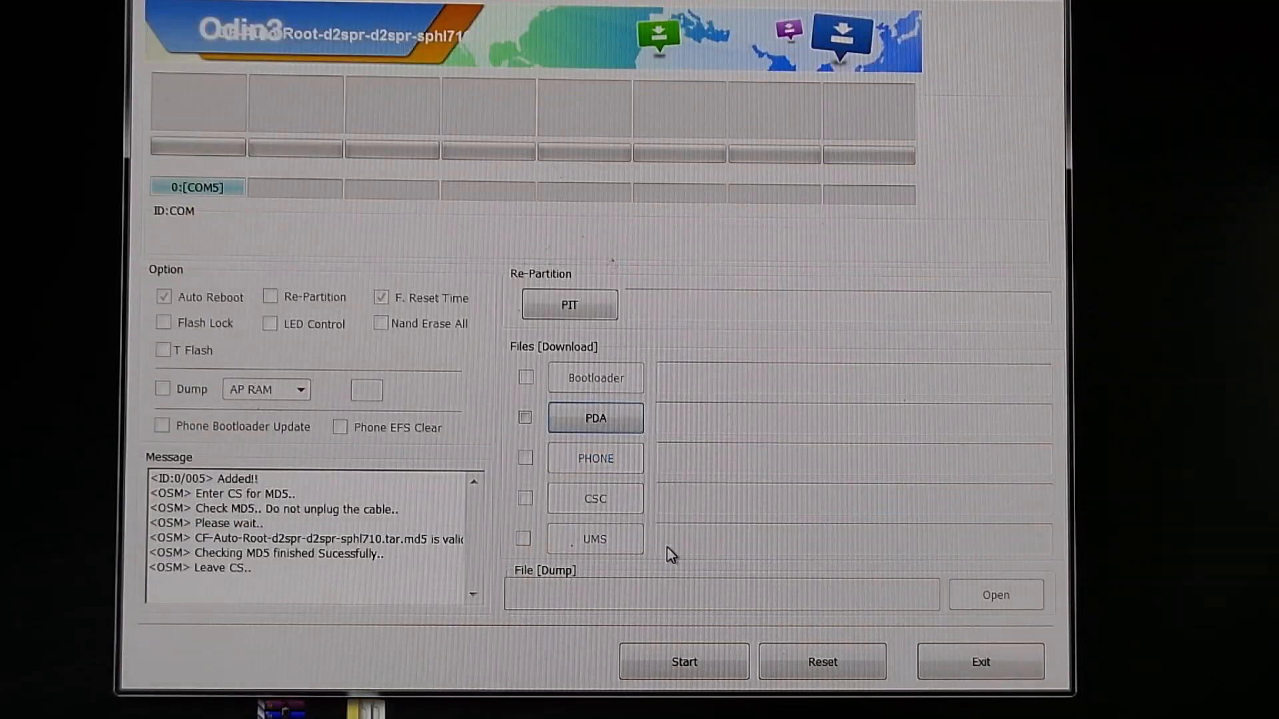
# Start flashing the loaded CF-Auto-Root PDA file to the connected phone
pyautogui.click(594, 417)
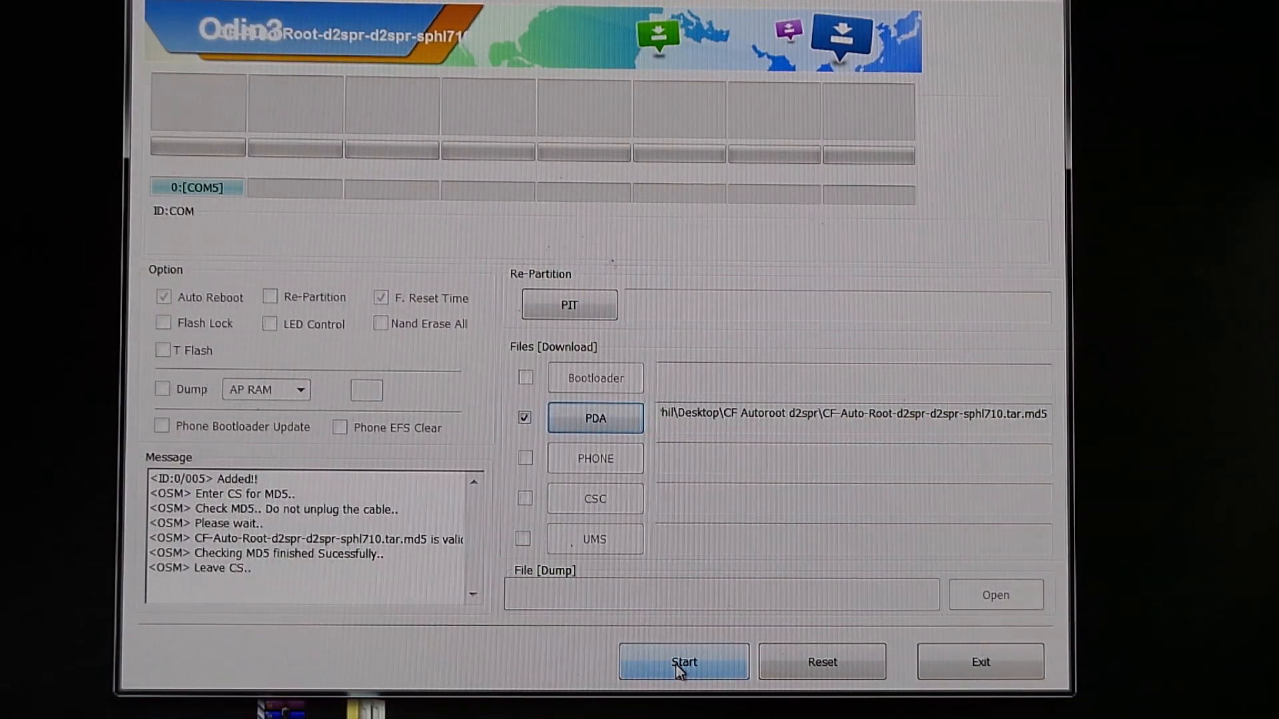
pyautogui.click(683, 662)
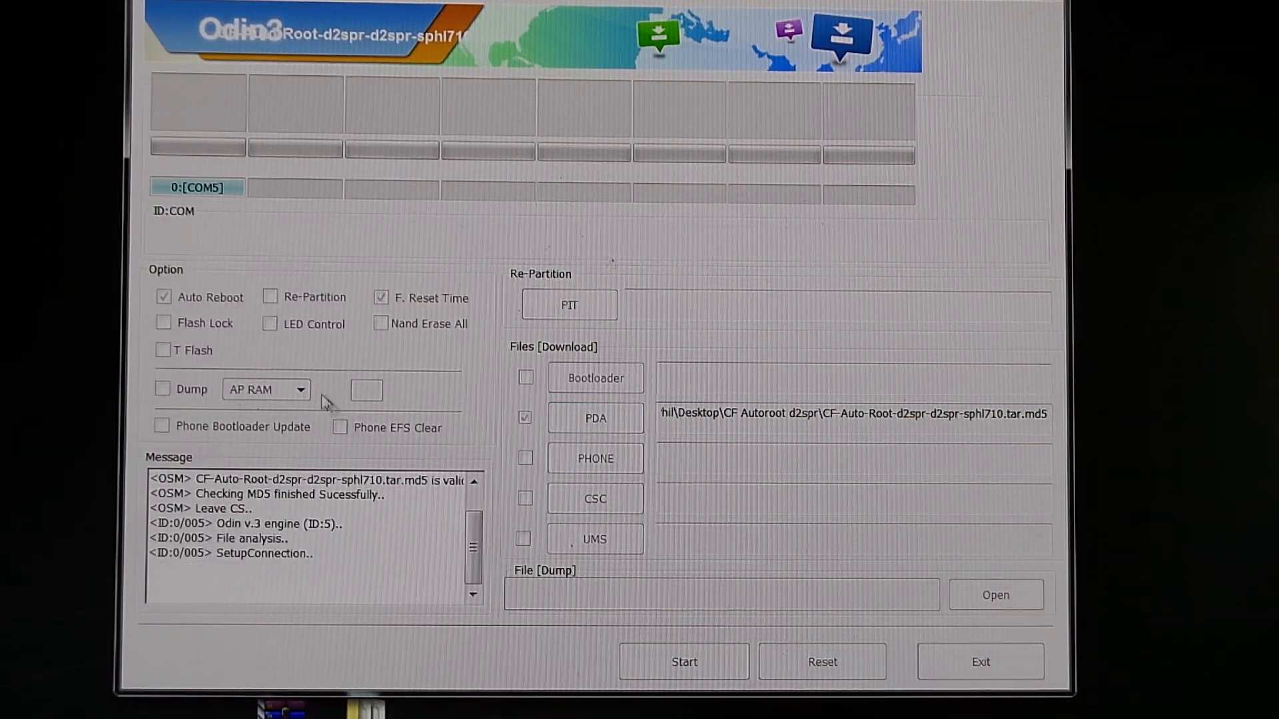